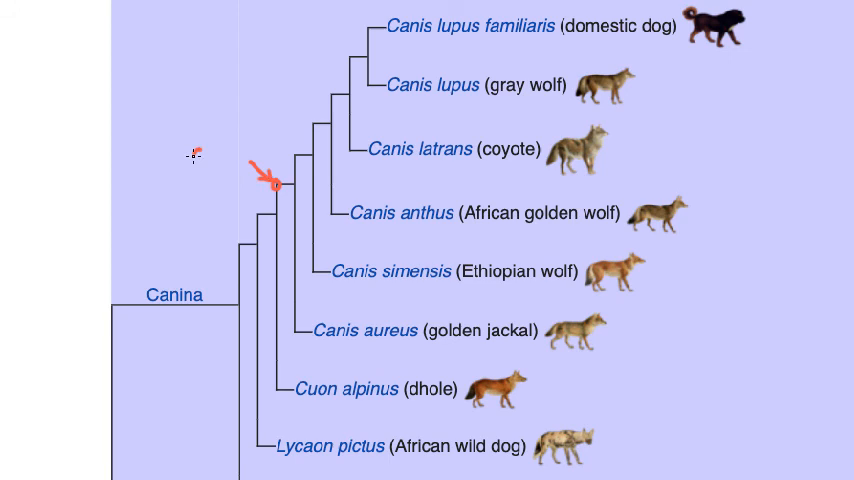
pyautogui.write('Canis ancestor')
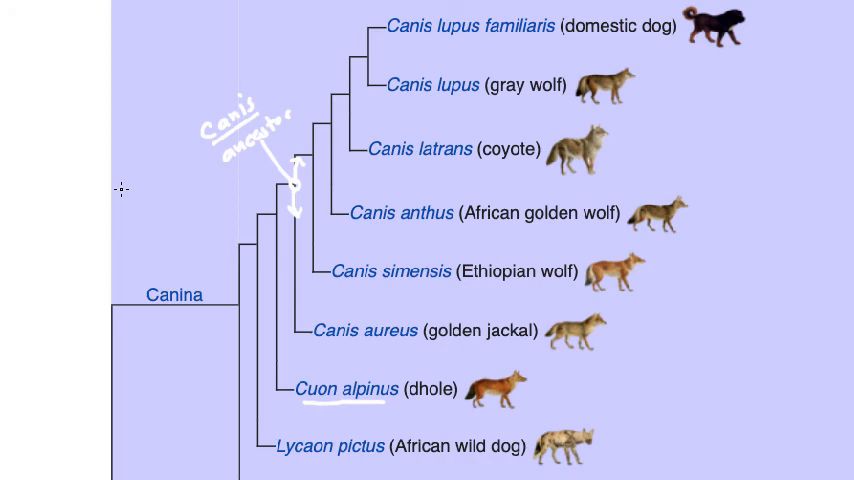
pyautogui.scroll(-3)
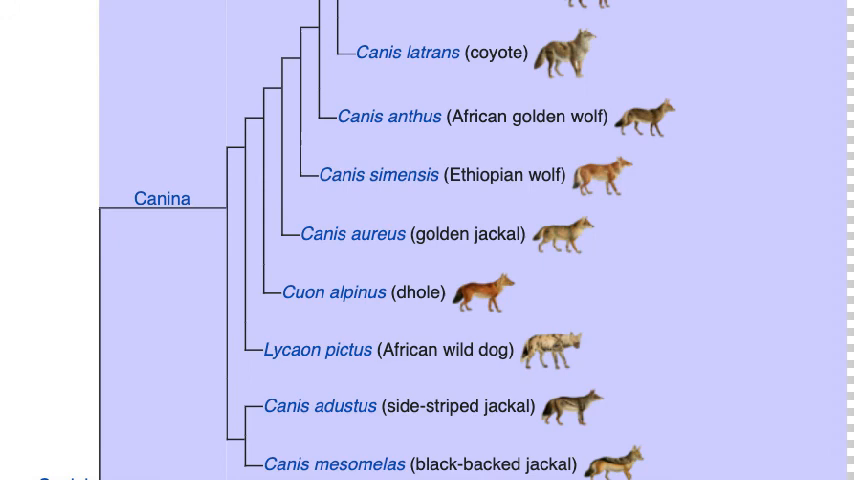